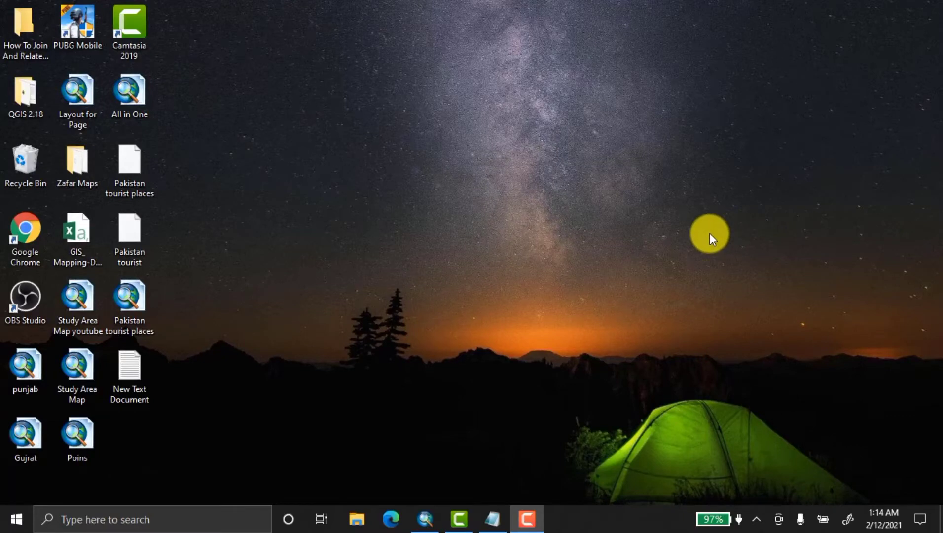
mouse_move(671, 258)
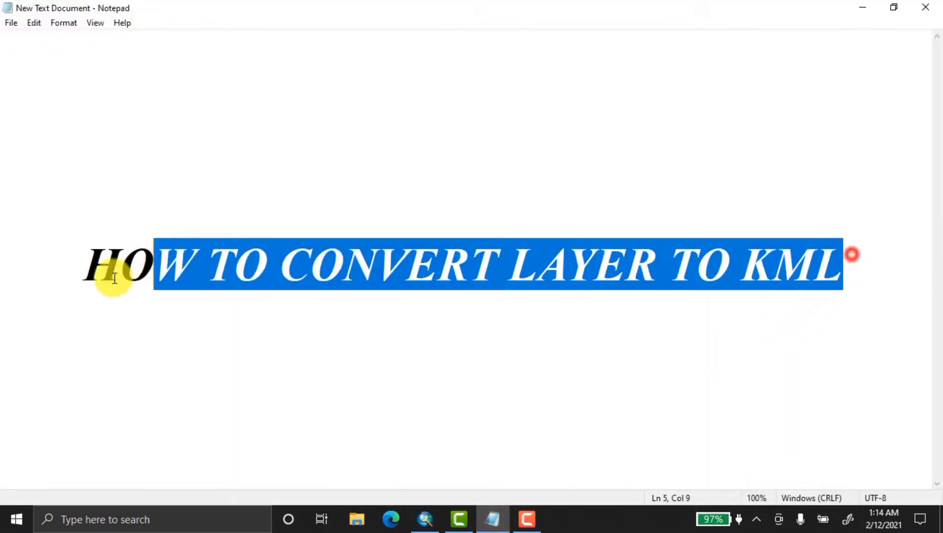
Step: Switch to ArcMap and add Pak Province.shp from the Pakistan Shape file folder
click(771, 271)
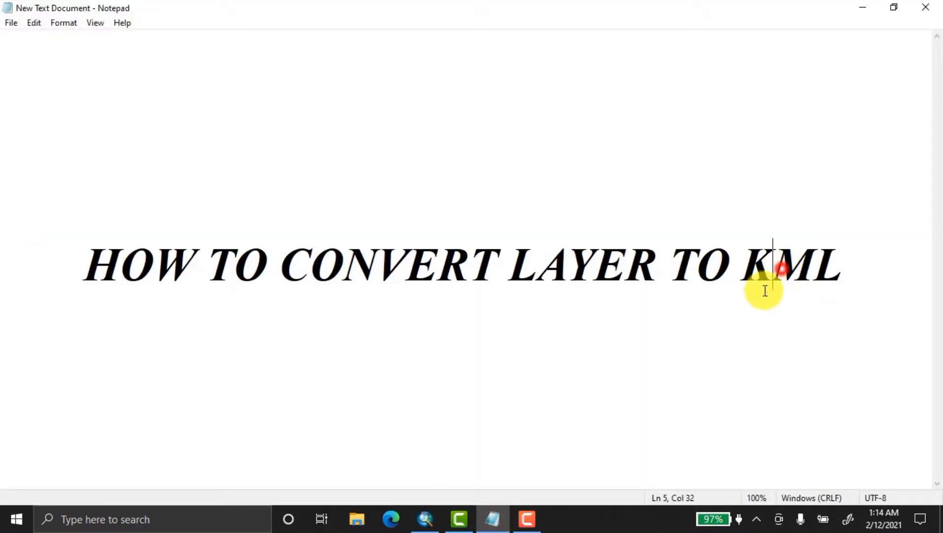
mouse_move(502, 276)
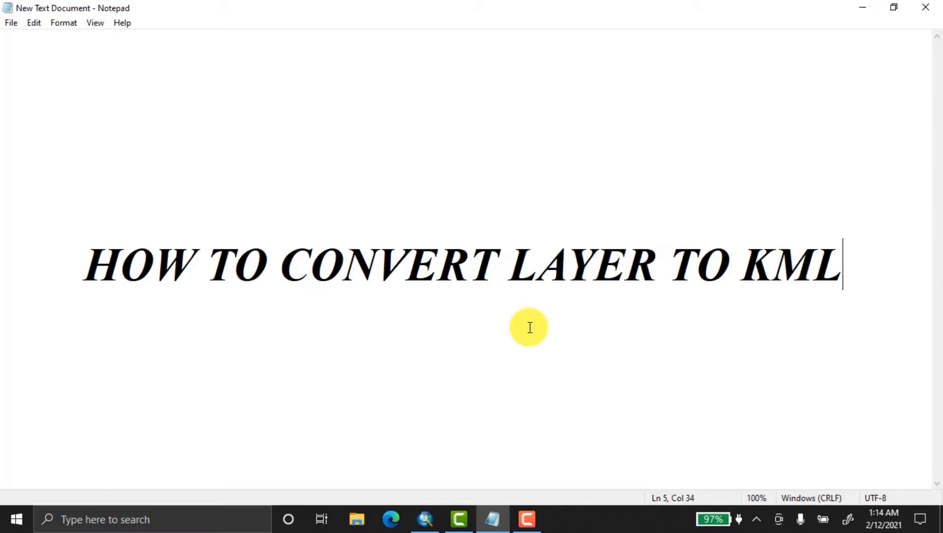
mouse_move(529, 328)
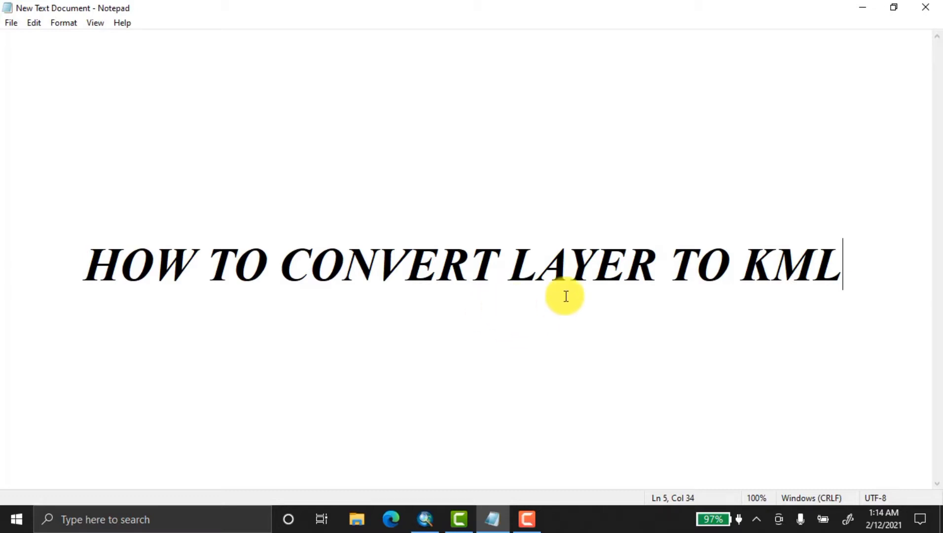
mouse_move(562, 298)
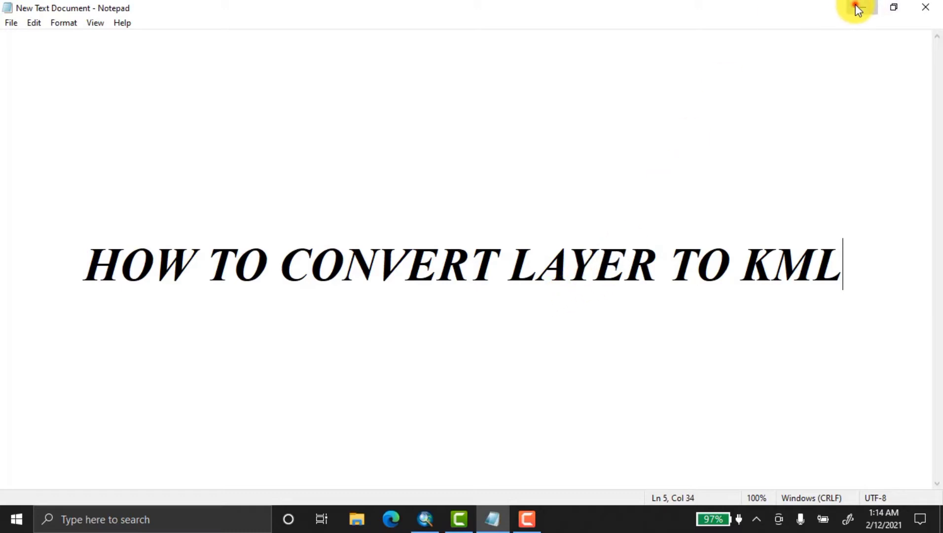
click(857, 7)
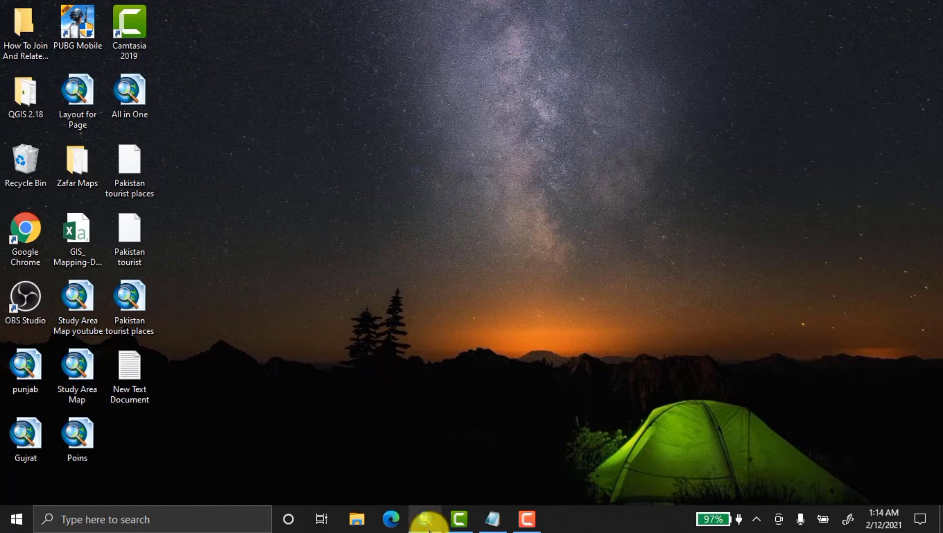
click(427, 518)
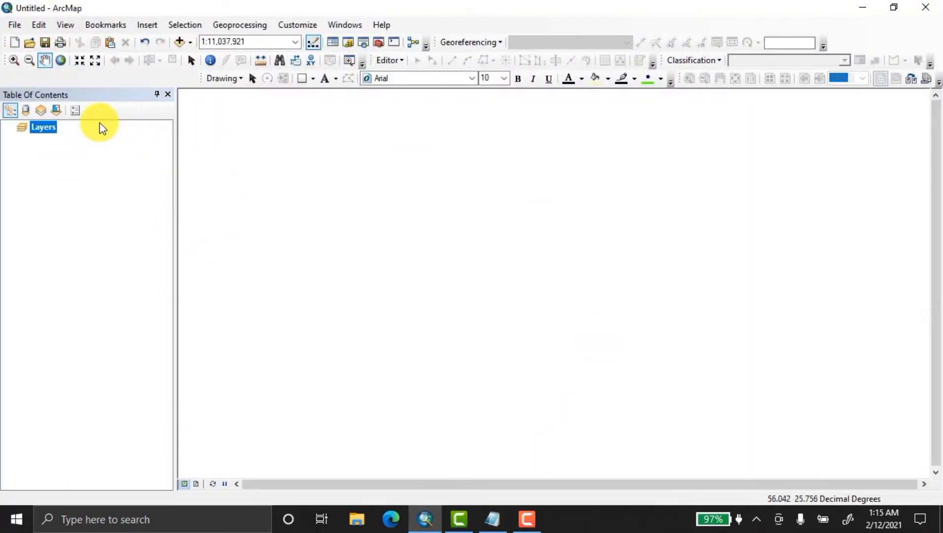
mouse_move(499, 145)
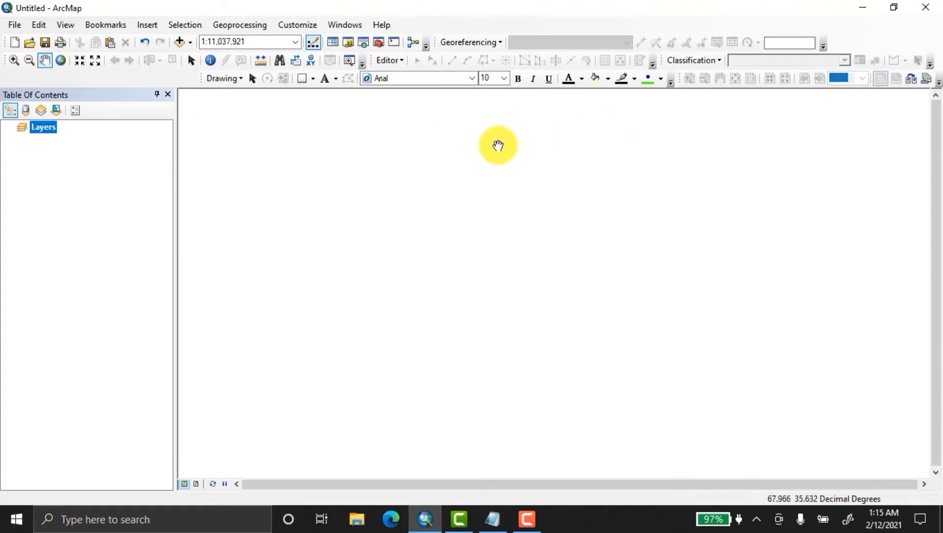
mouse_move(180, 102)
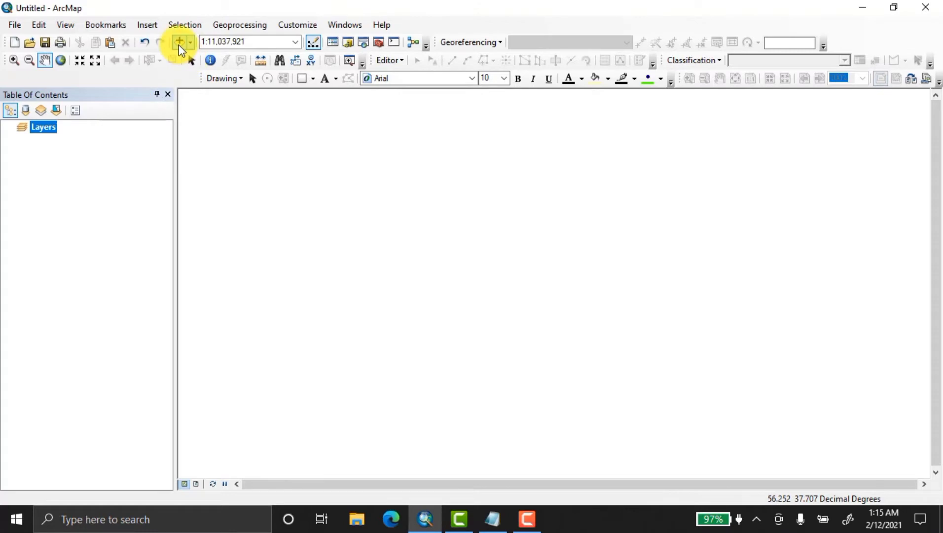
click(177, 42)
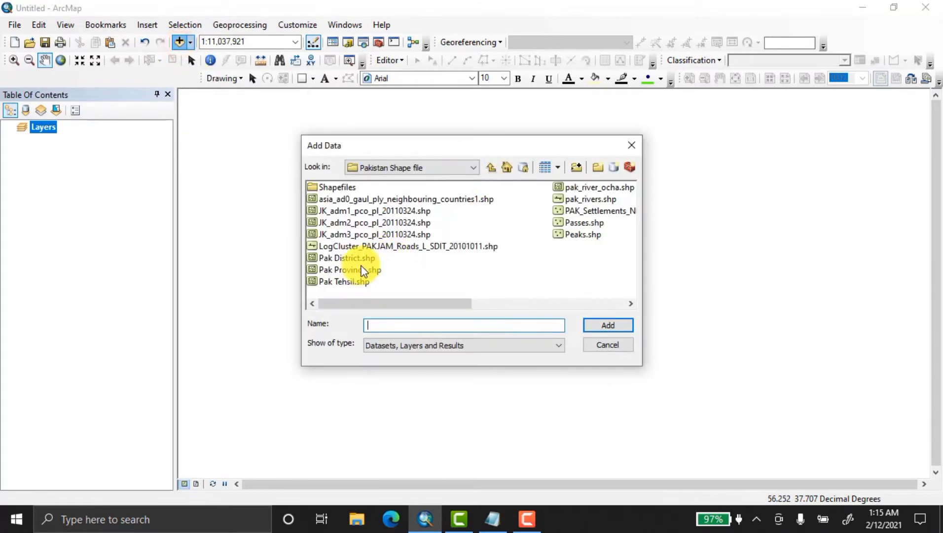
click(347, 269)
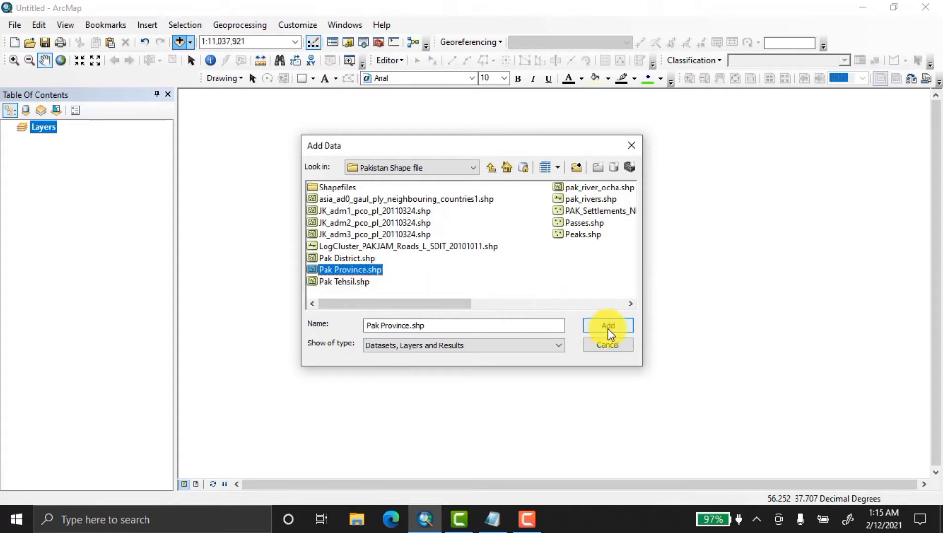
click(608, 325)
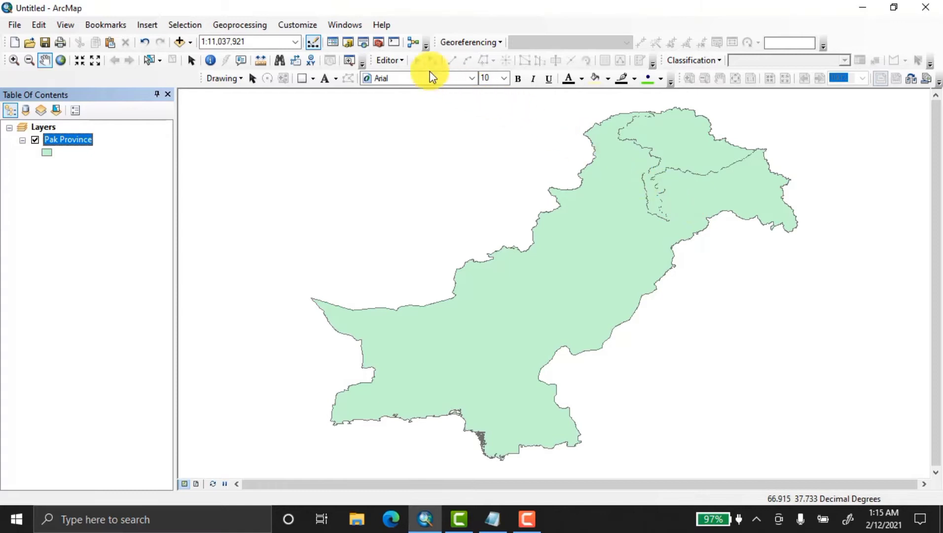
mouse_move(378, 42)
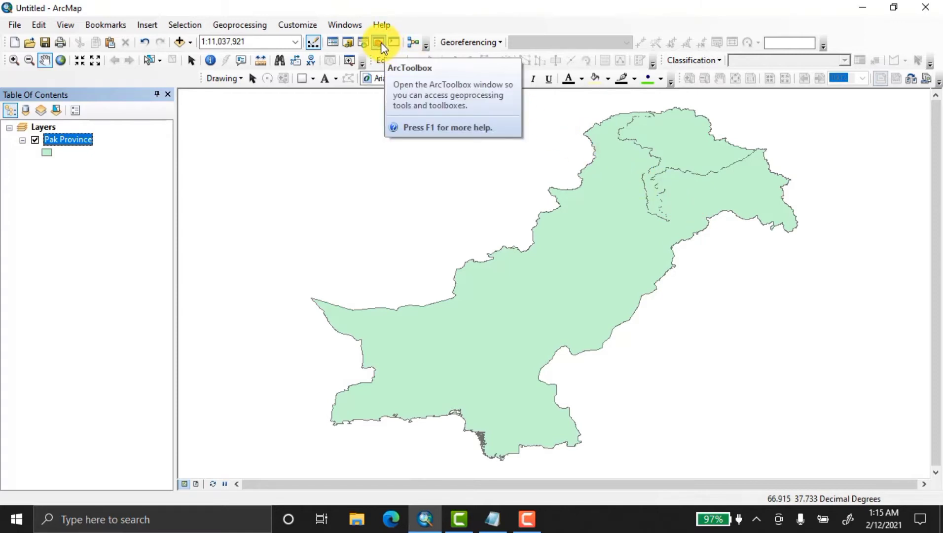
Step: Open ArcToolbox and expand Conversion Tools and its To KML toolset
click(377, 42)
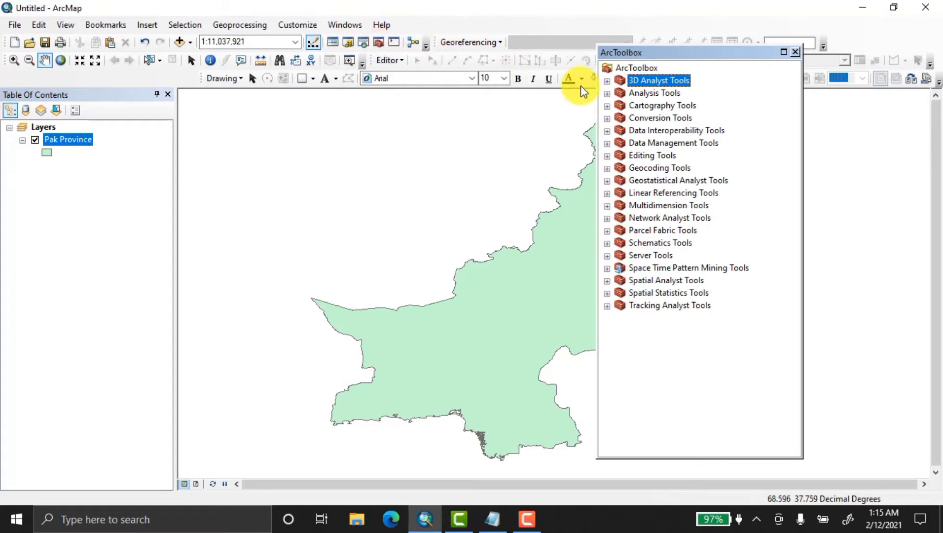
mouse_move(663, 272)
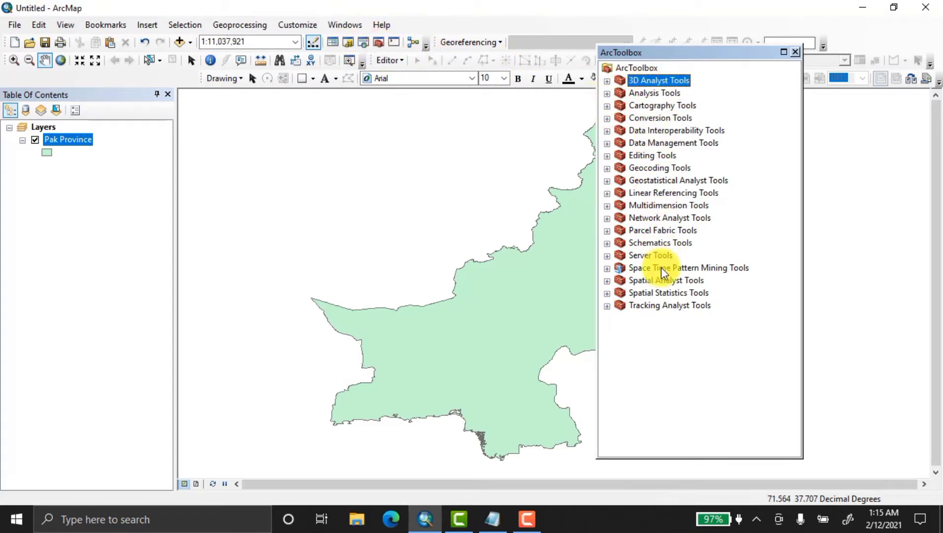
mouse_move(649, 118)
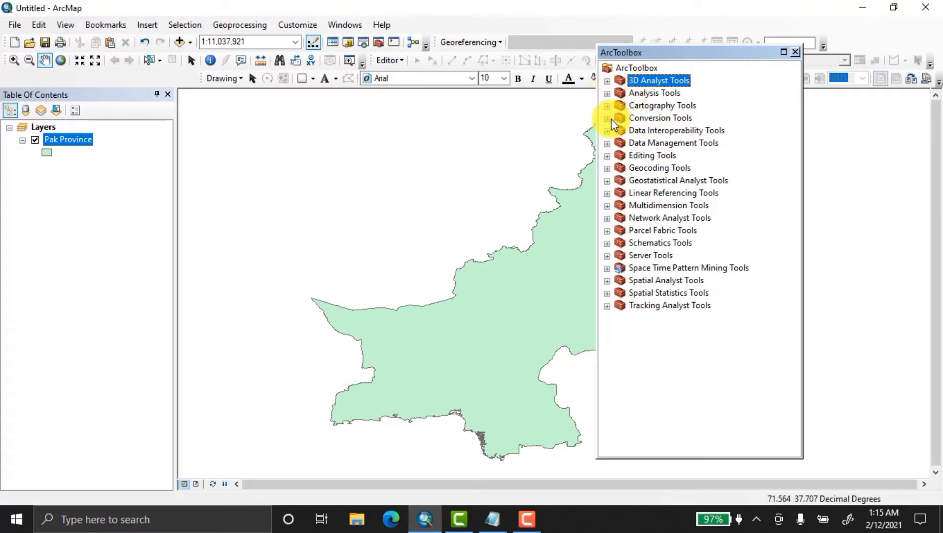
mouse_move(636, 121)
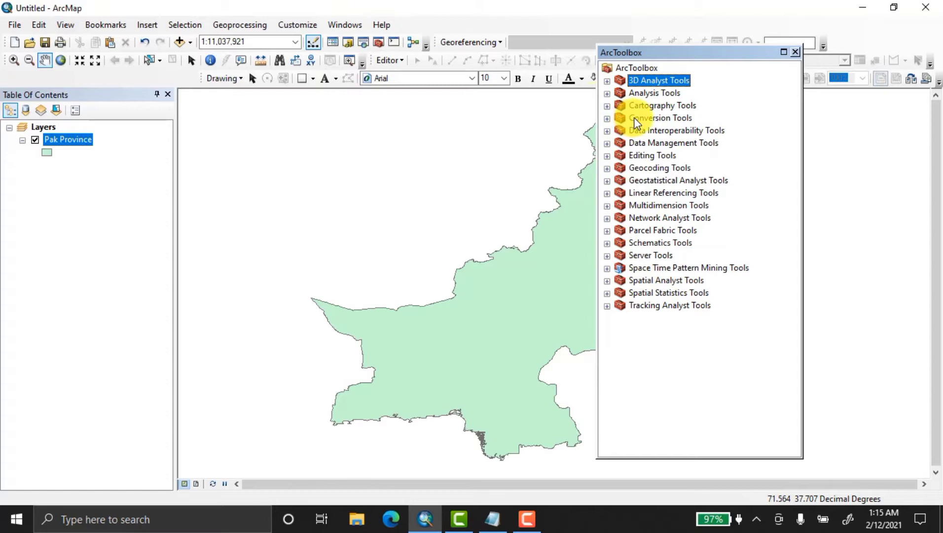
mouse_move(609, 124)
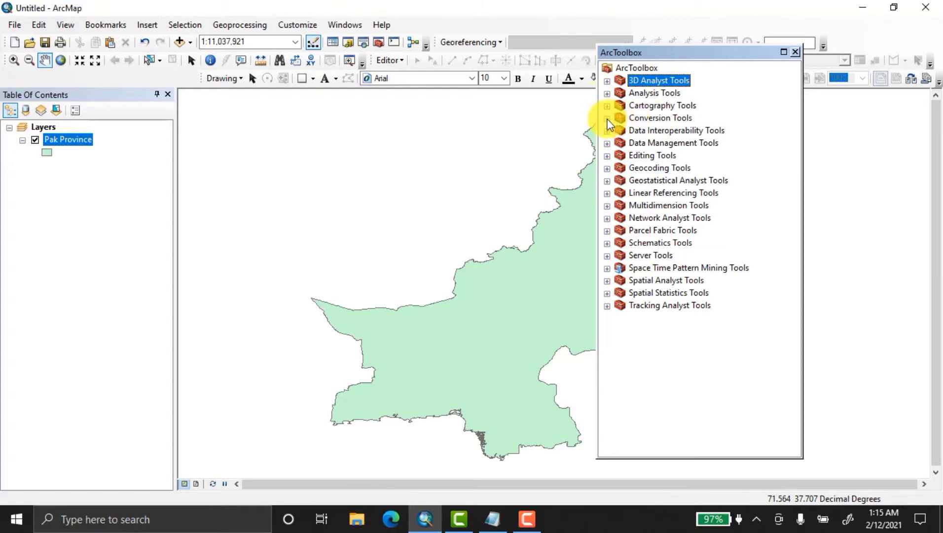
click(606, 118)
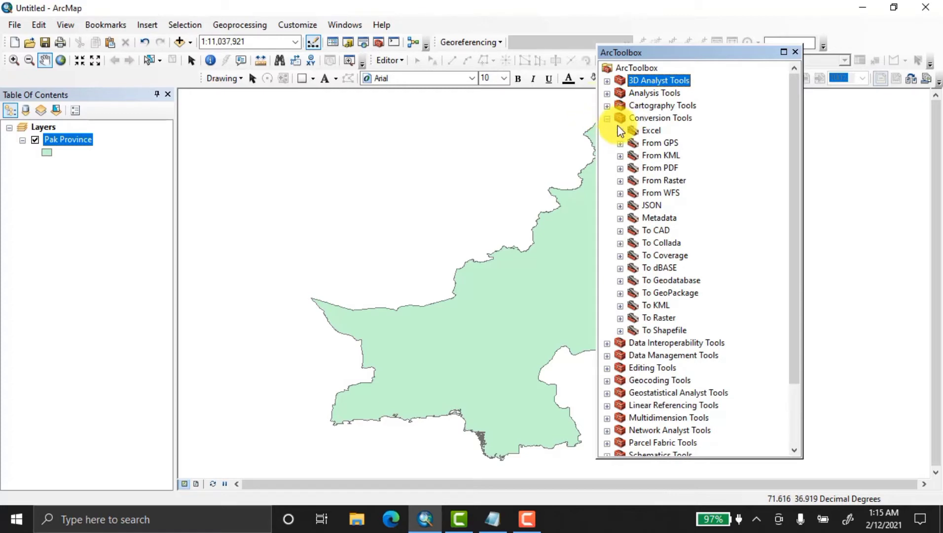
mouse_move(649, 163)
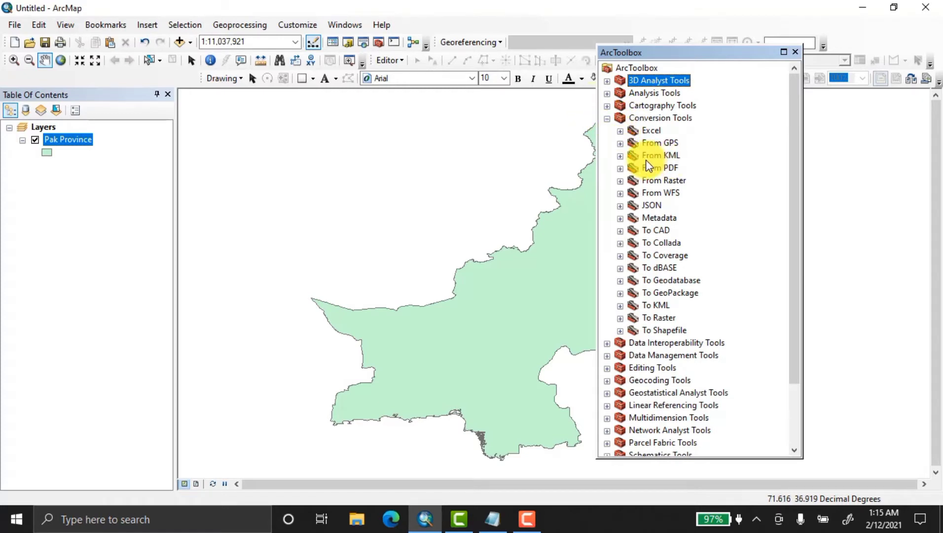
click(620, 155)
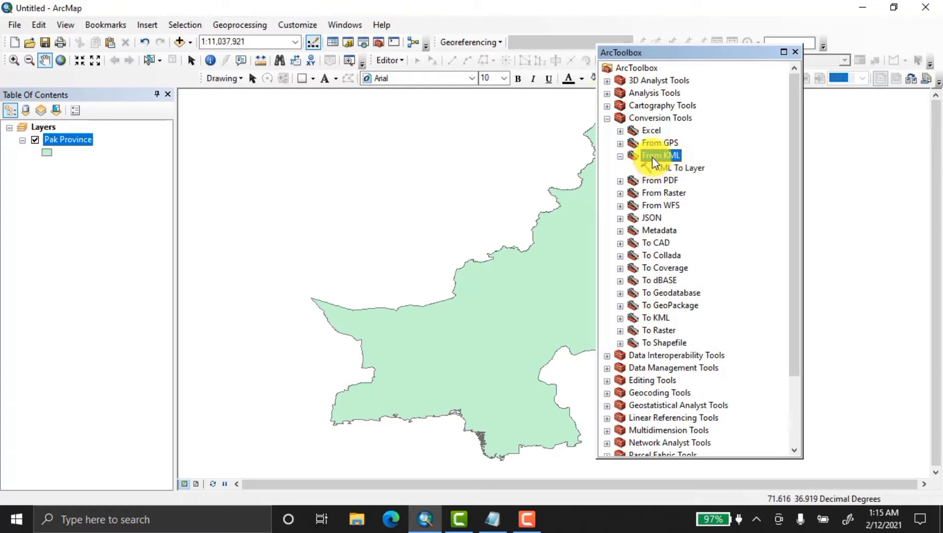
click(619, 155)
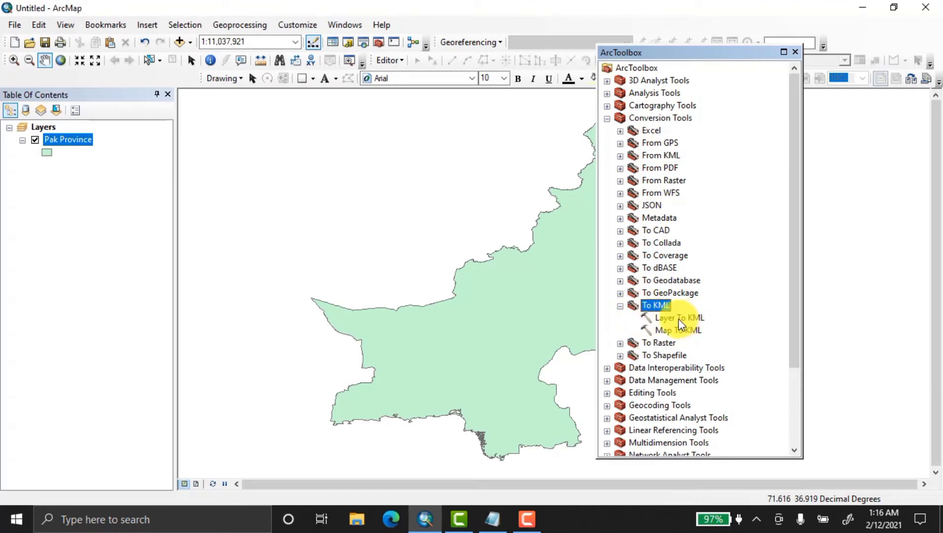
Step: Launch Layer To KML, close the toolbox, and set Pak Province as input layer
double_click(680, 317)
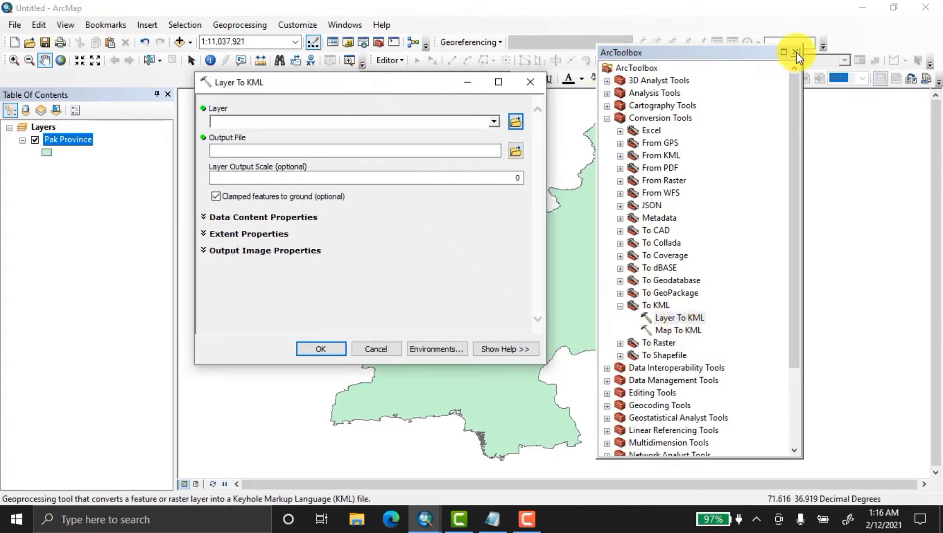
click(794, 50)
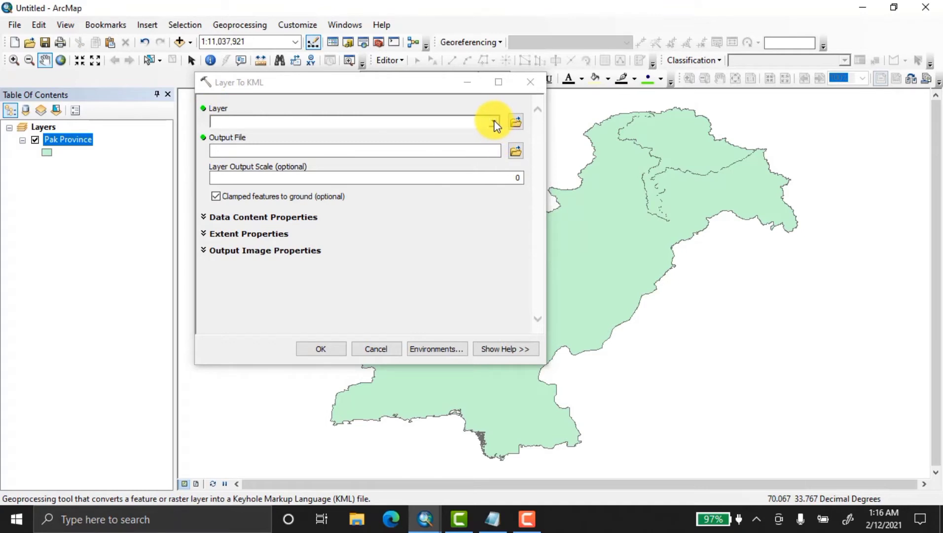
click(490, 122)
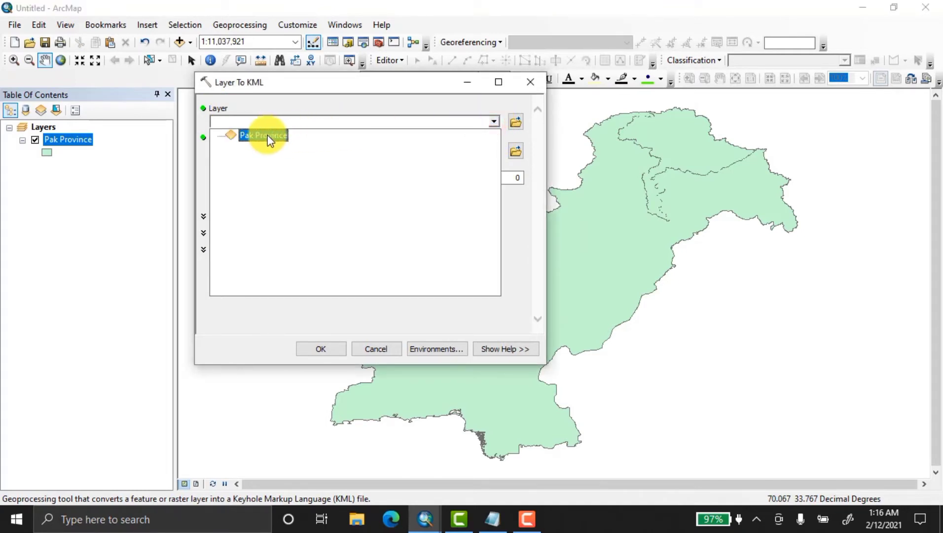
click(261, 135)
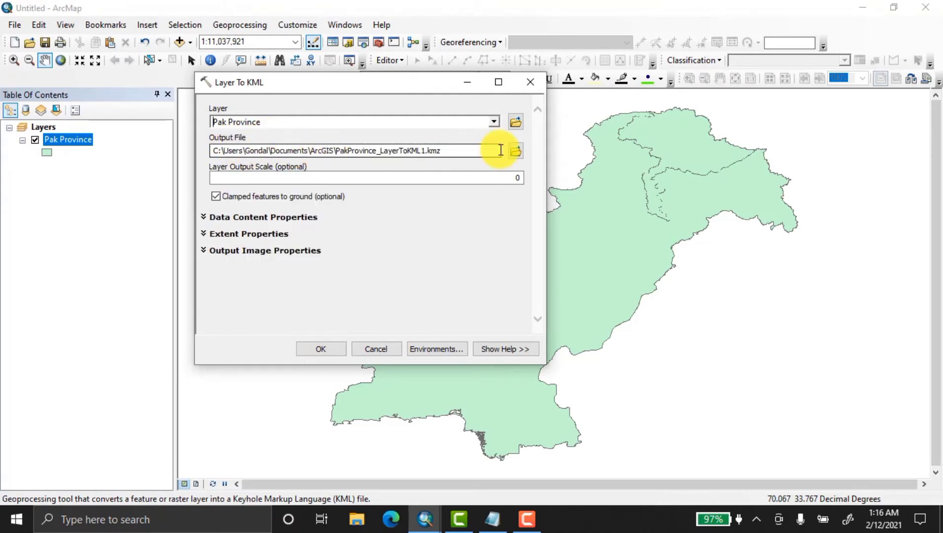
Step: Save the output as PAKISTAN KML.kmz in New folder (3) and run the conversion
click(517, 150)
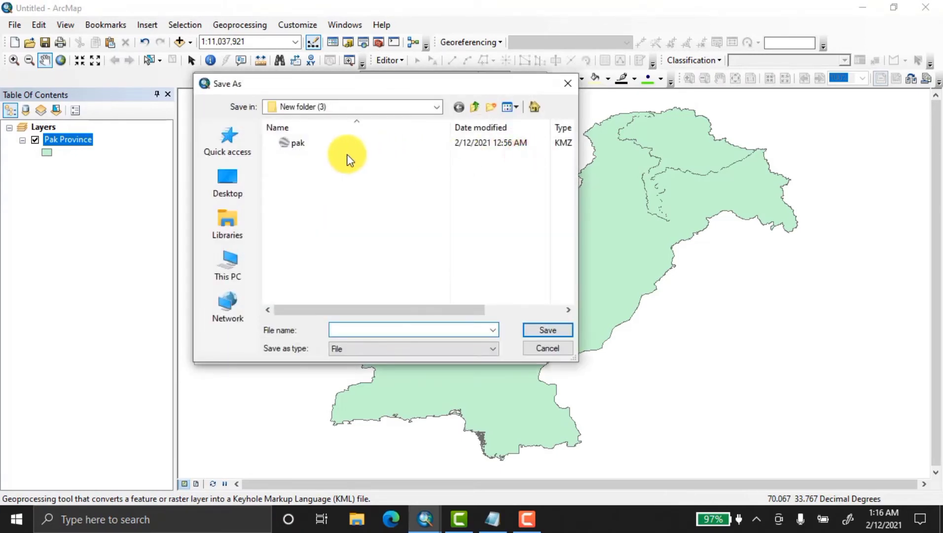
click(359, 330)
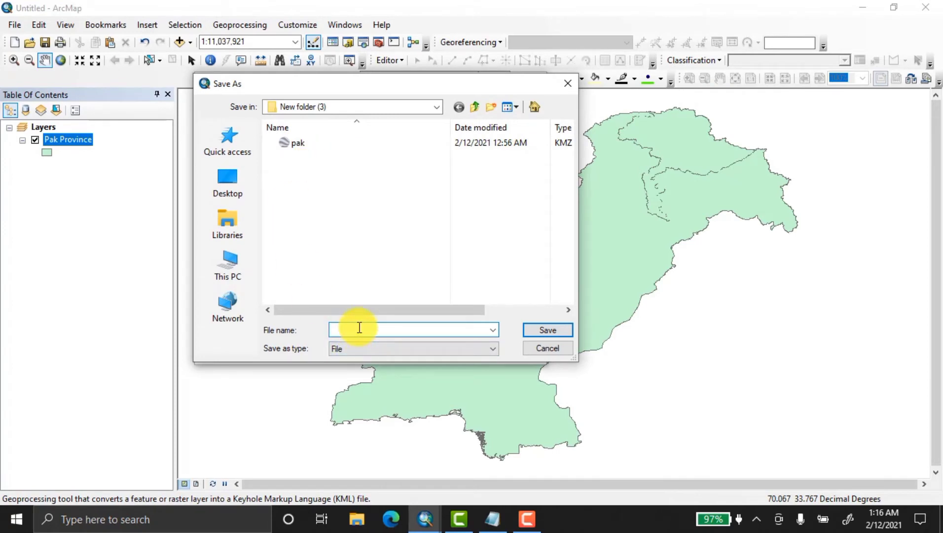
text(PAKISTAN)
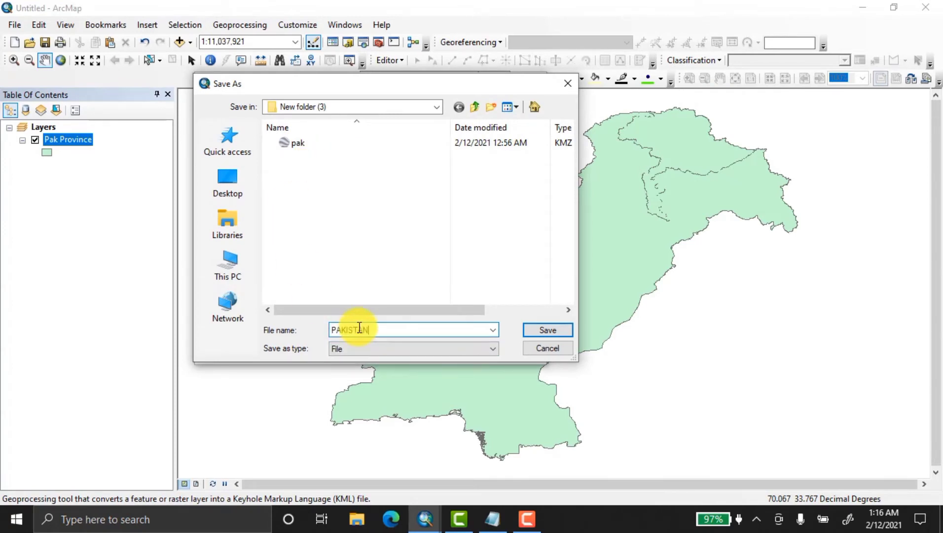
text(mA)
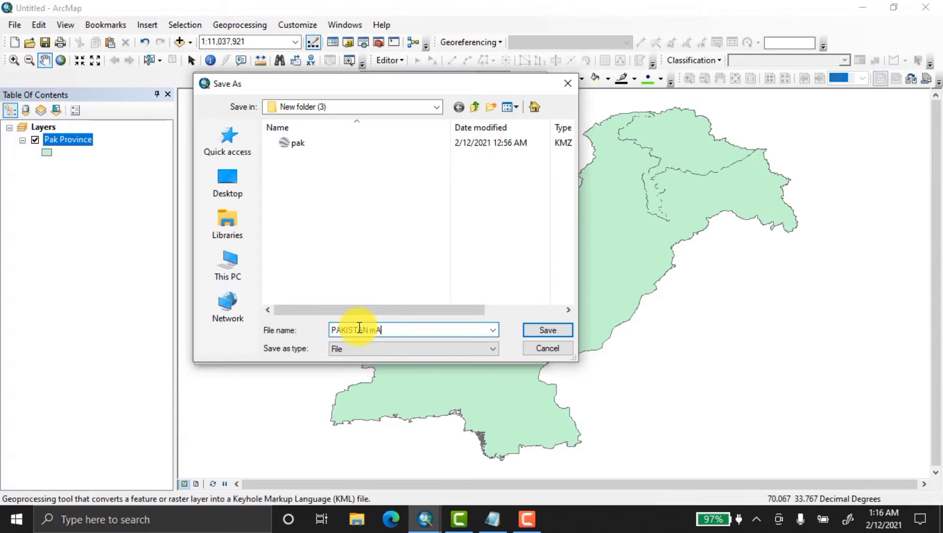
key(Backspace)
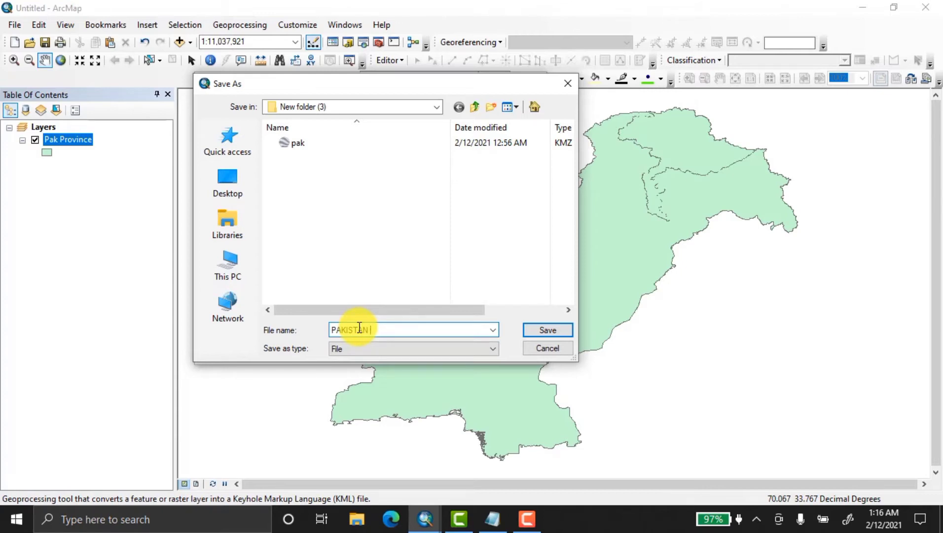
text(KML)
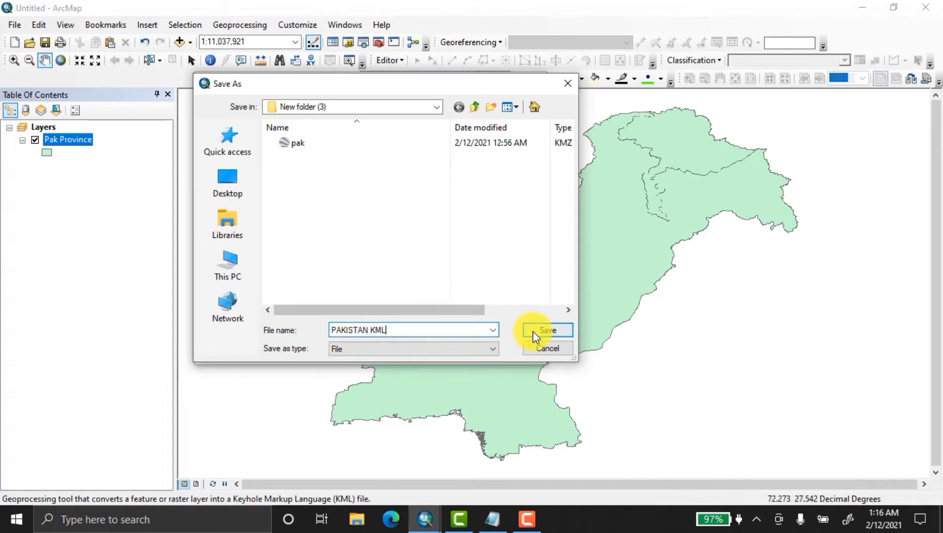
click(548, 329)
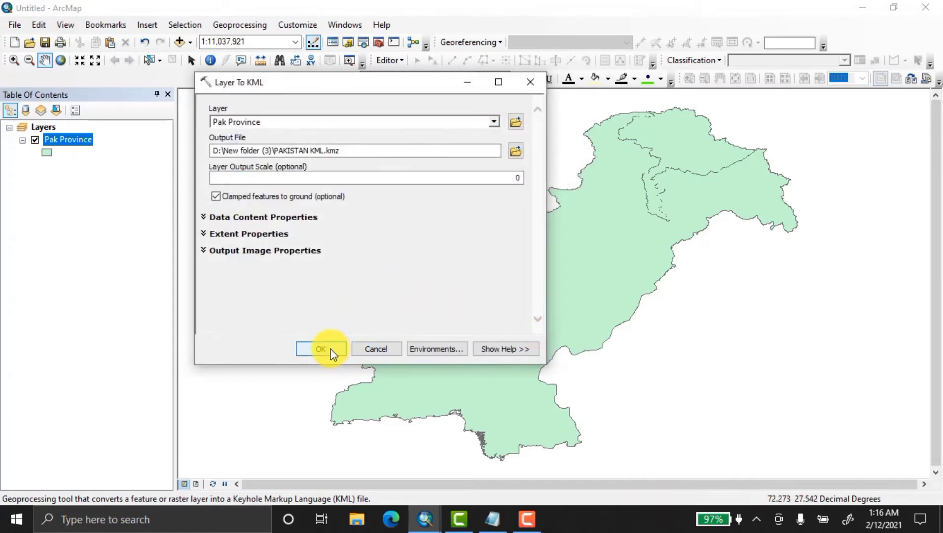
click(321, 348)
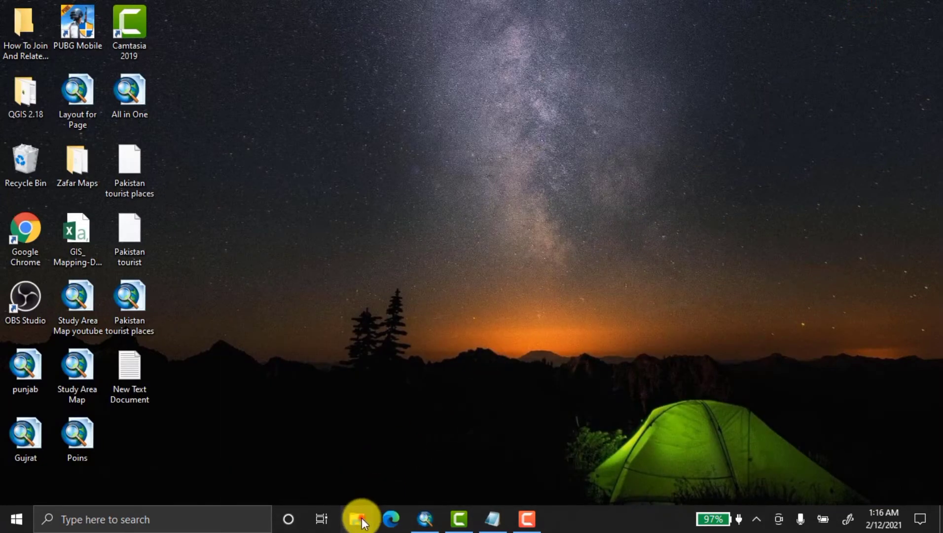
Step: Open PAKISTAN KML from New folder (3) on drive D in File Explorer
click(356, 519)
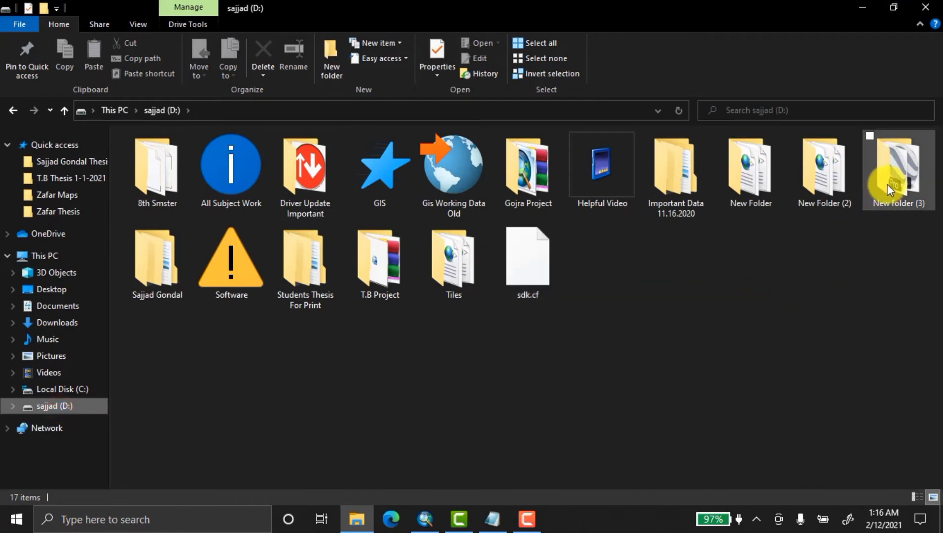
double_click(898, 167)
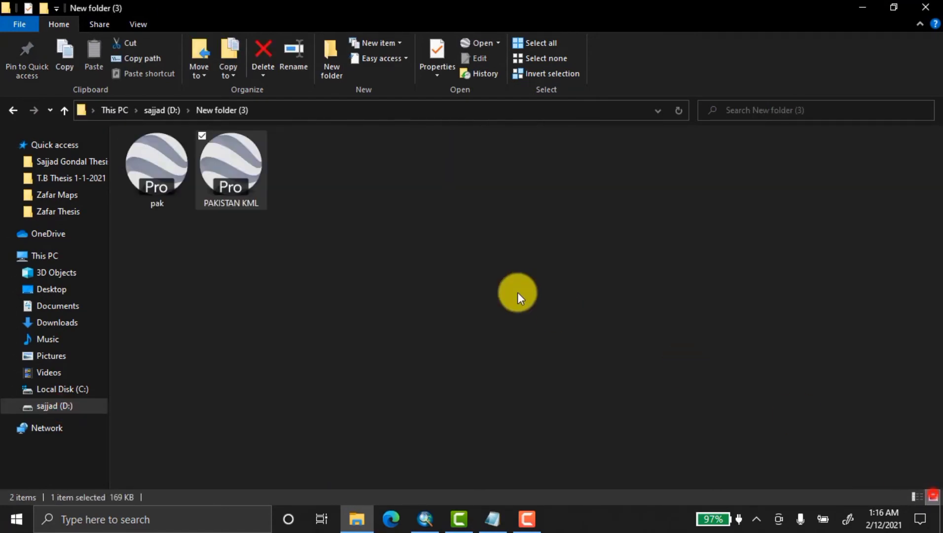
double_click(230, 167)
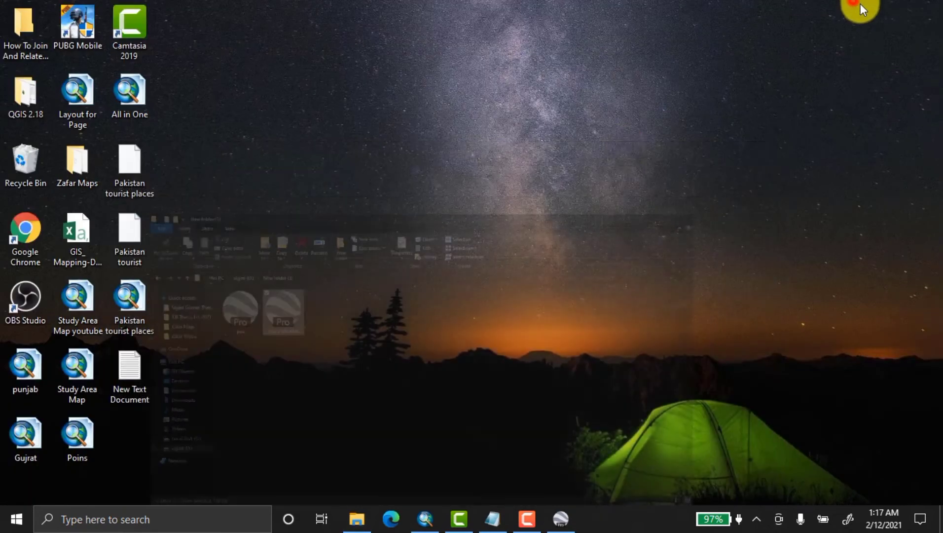
Step: Minimize File Explorer and view the Pak Province layer over Pakistan in Google Earth Pro
click(565, 520)
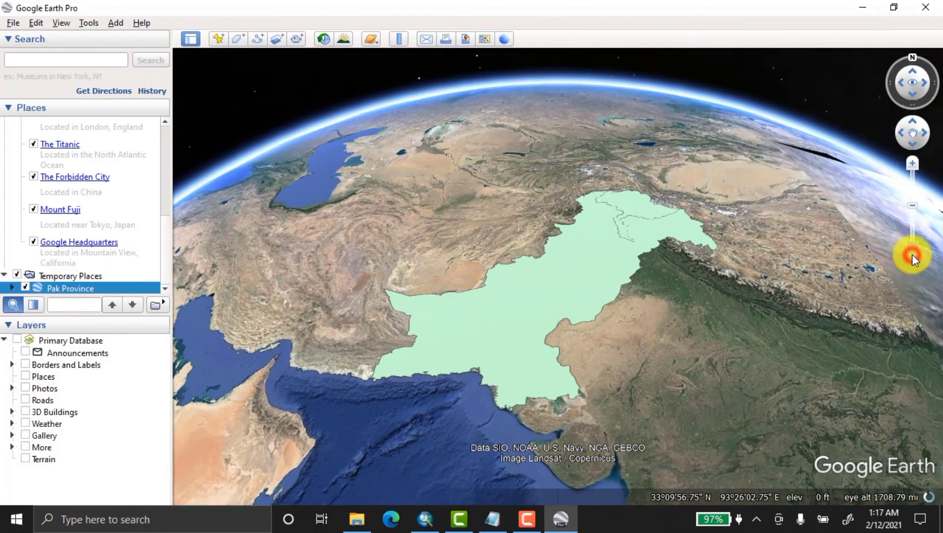
mouse_move(919, 150)
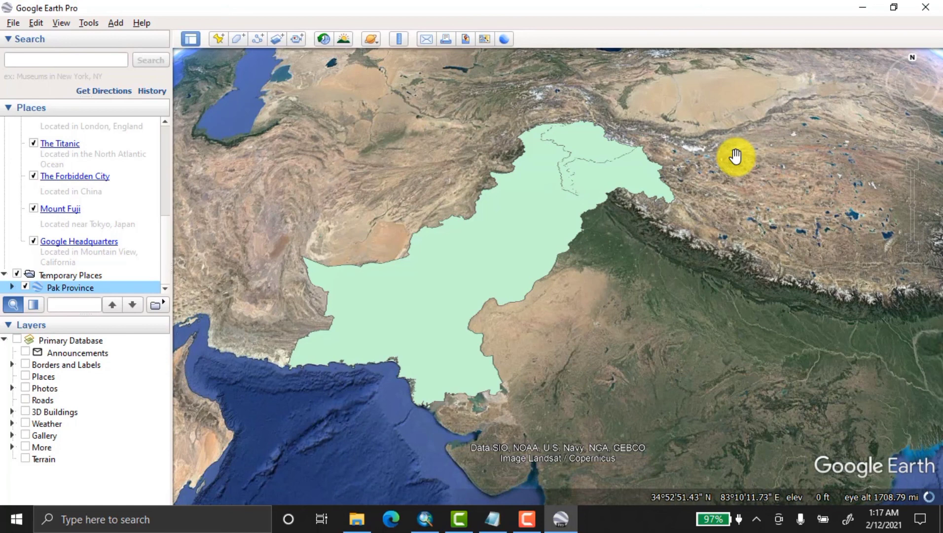
click(520, 519)
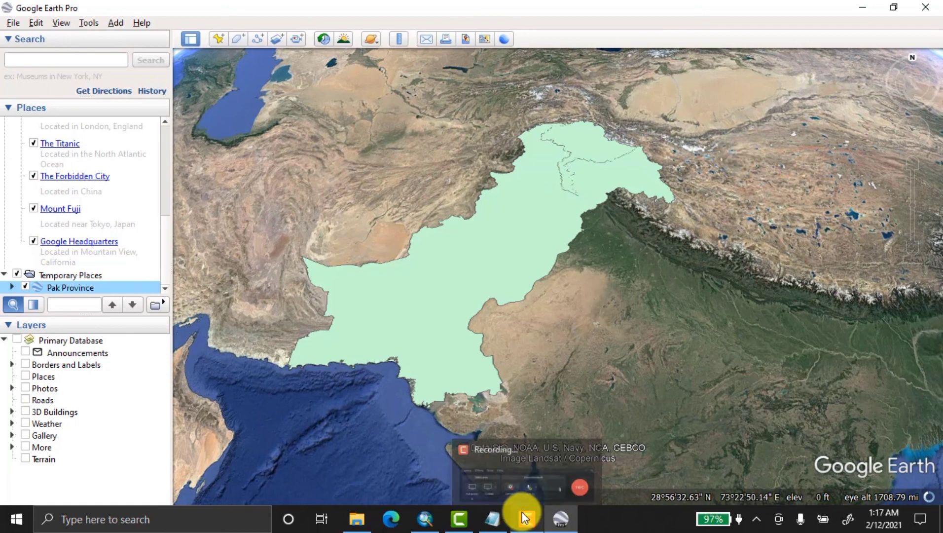
click(522, 519)
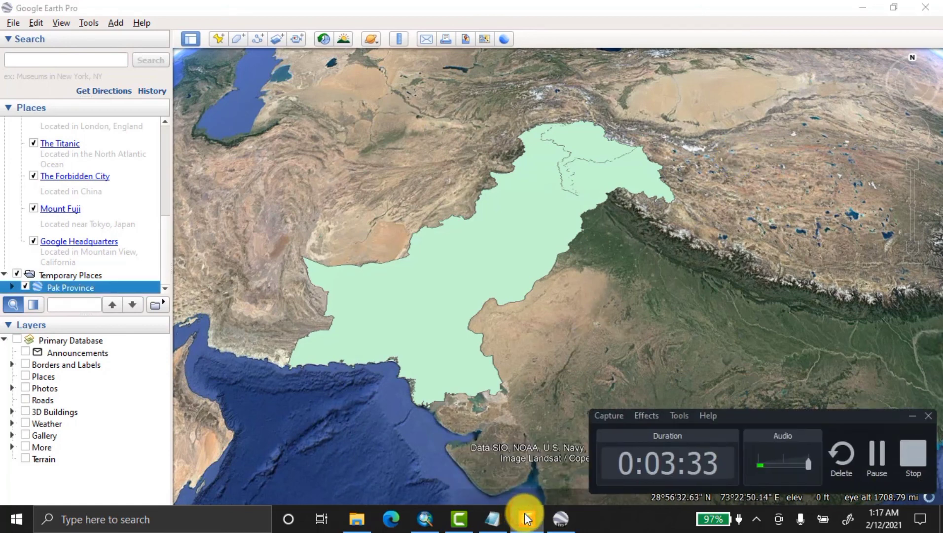